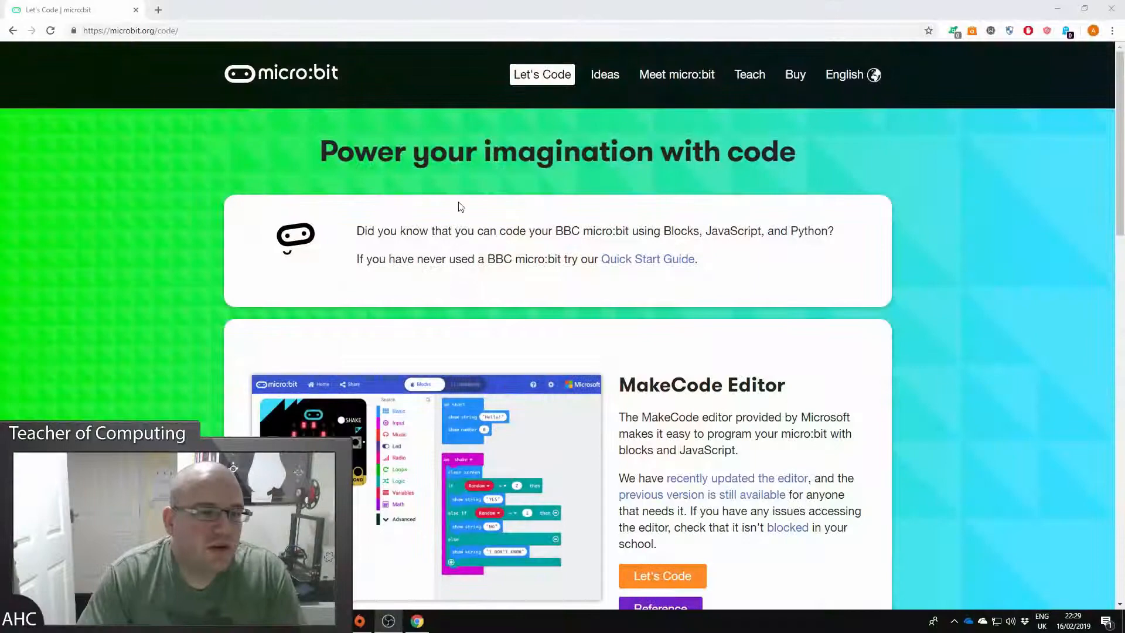
- Launch the MakeCode editor from the micro:bit code page via Let's Code
scroll("down", 3)
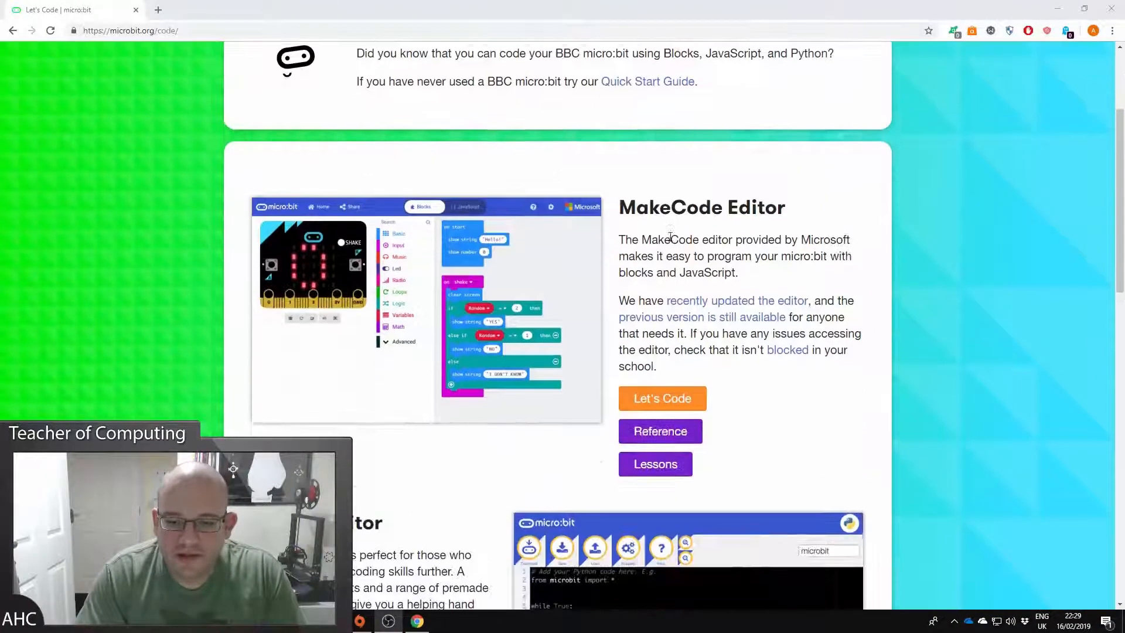
left_click(660, 398)
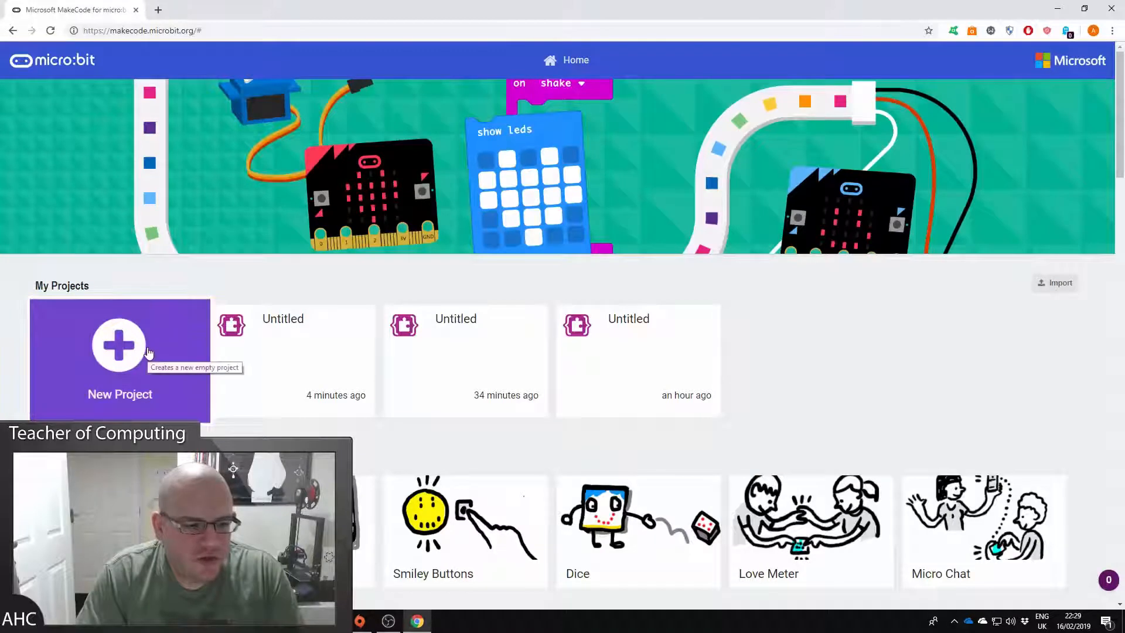
- Start a new empty MakeCode project
left_click(119, 358)
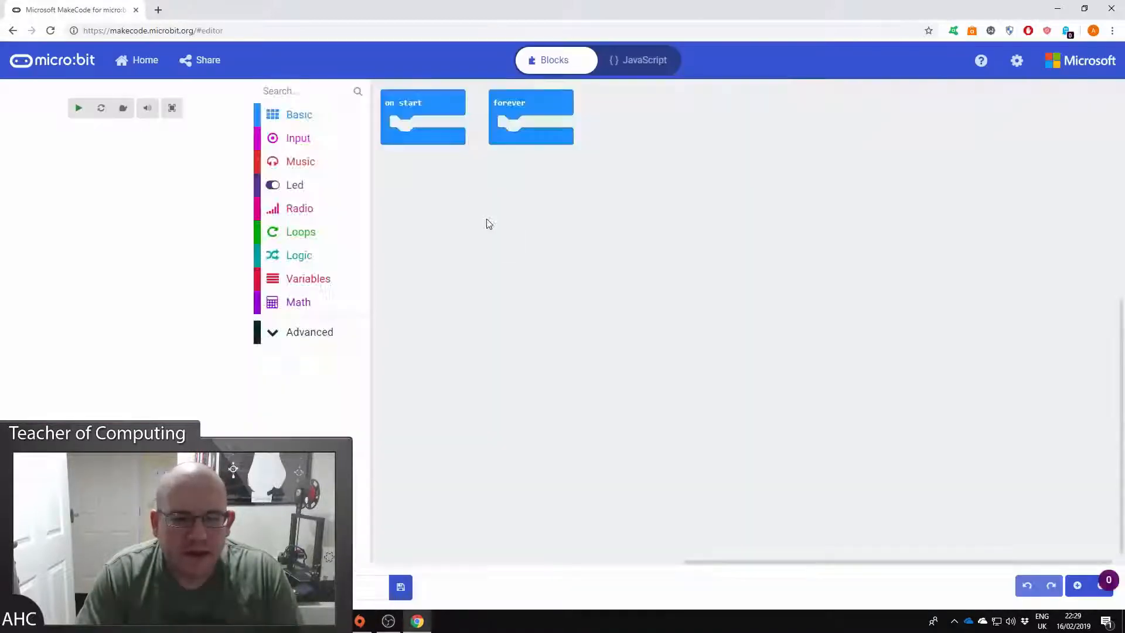
left_click(78, 108)
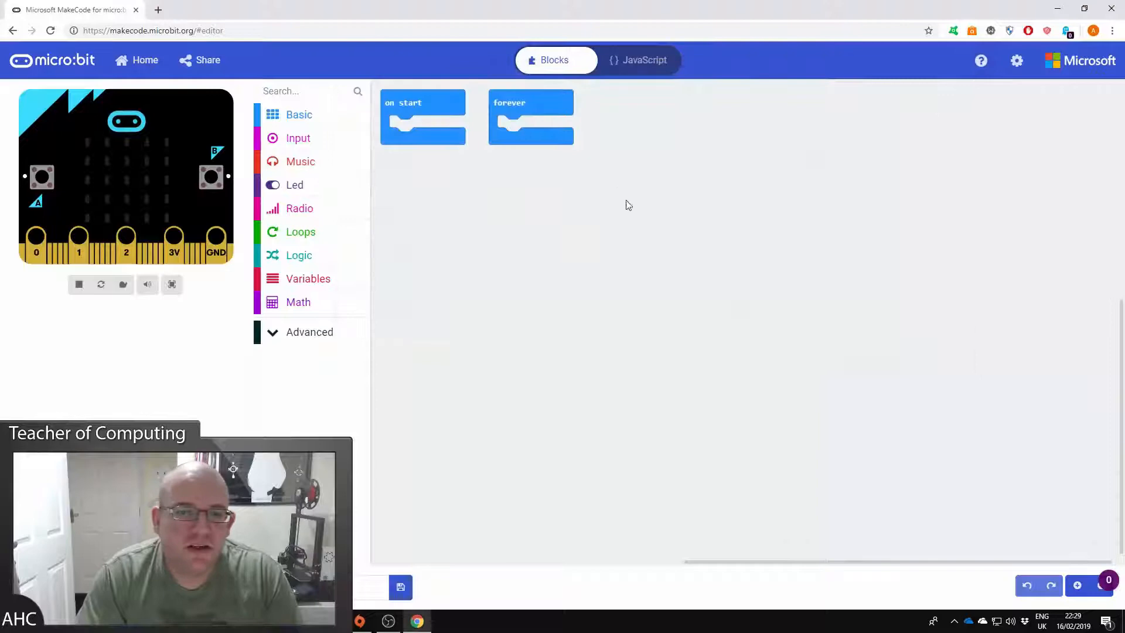
mouse_move(1017, 60)
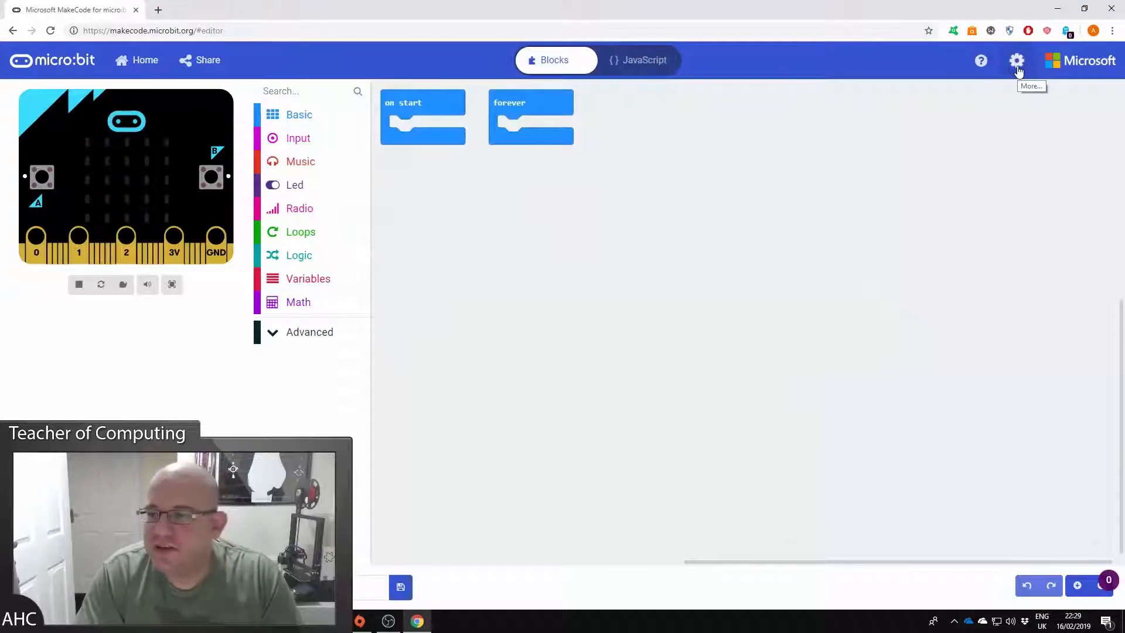
- Attempt Pair device from the gear menu, cancel the empty device prompt, and reopen the pairing guide
left_click(1017, 60)
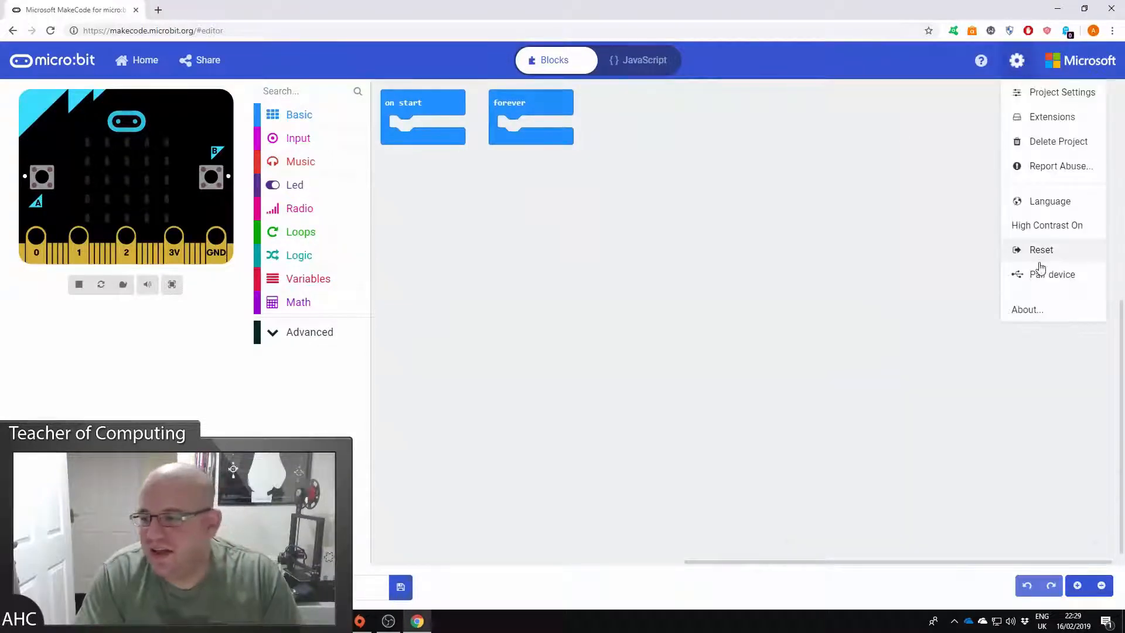
left_click(1052, 274)
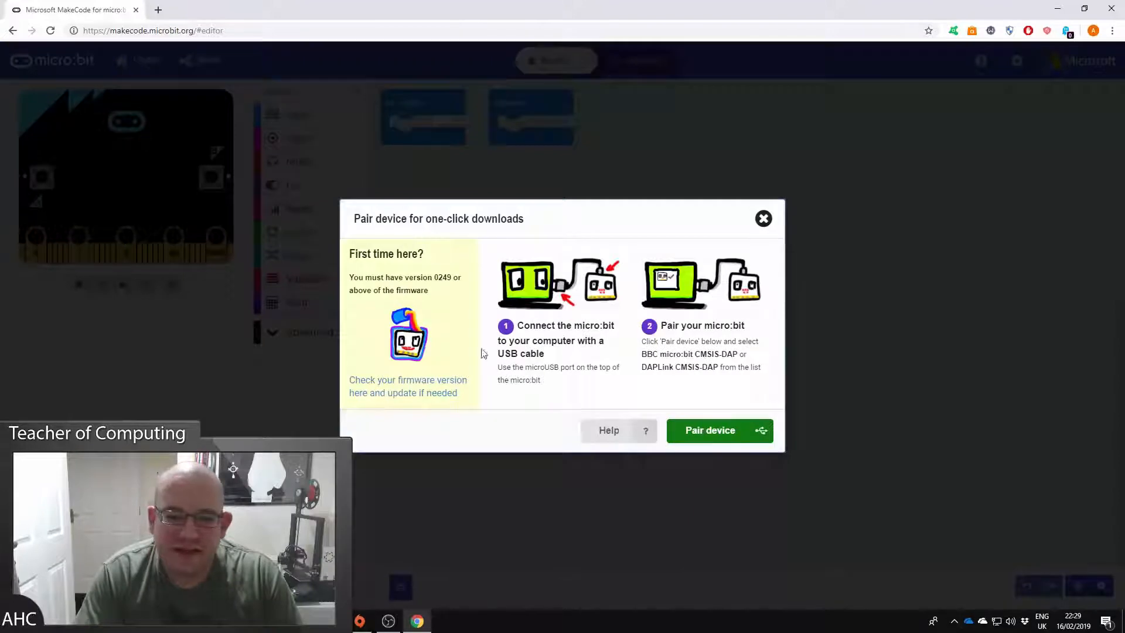
left_click(710, 430)
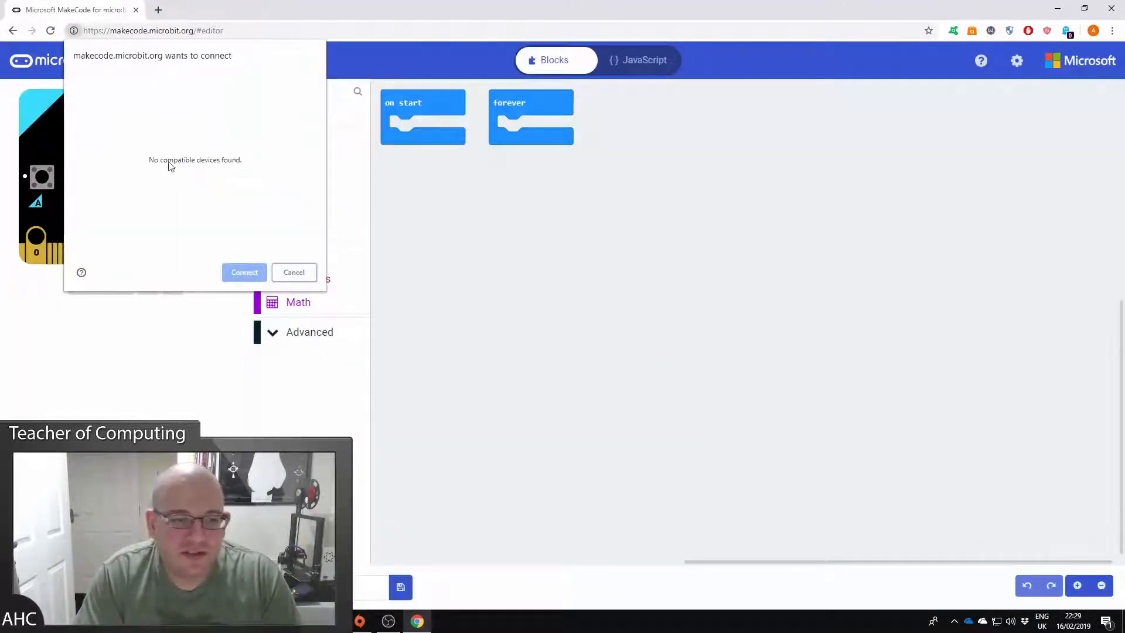
mouse_move(626, 178)
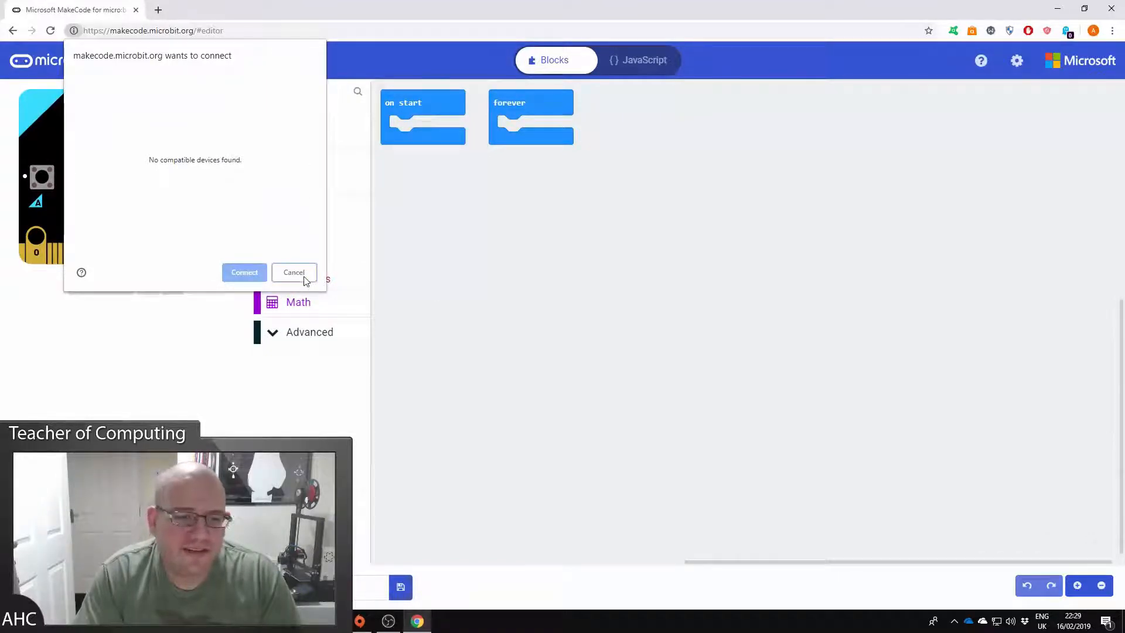
left_click(293, 272)
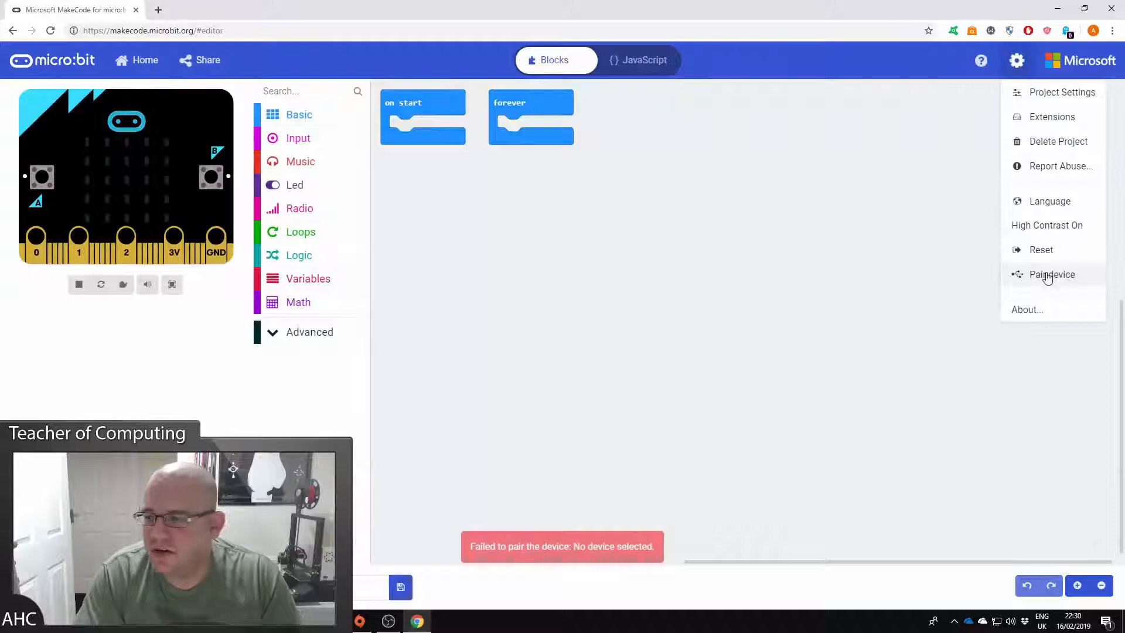
left_click(1051, 274)
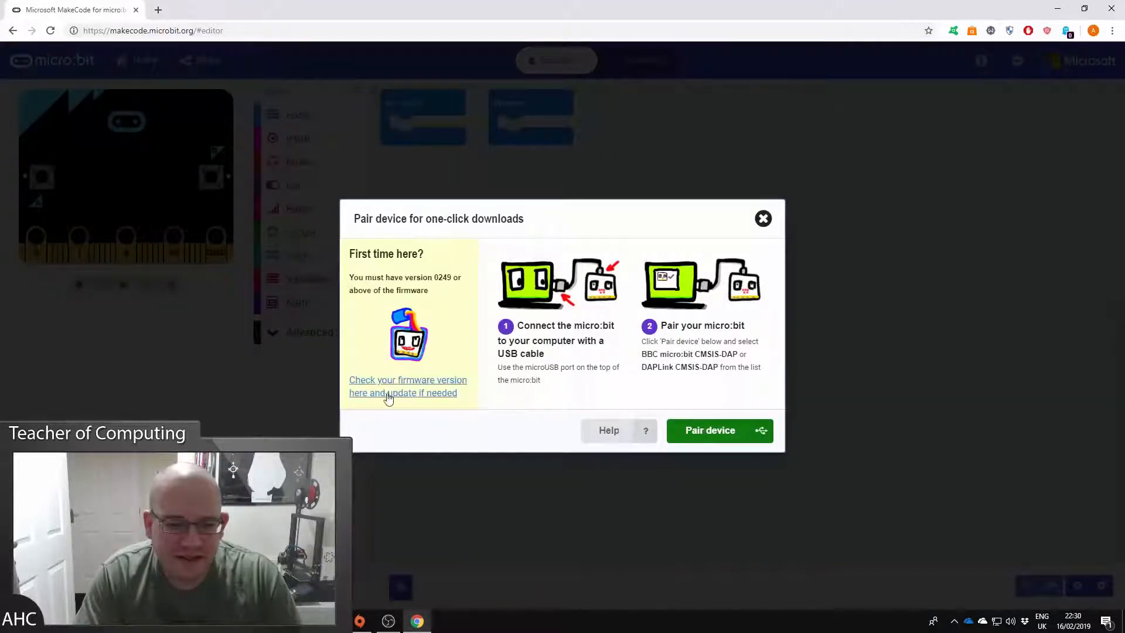
- Follow the firmware-check guide, read version 0234 in DETAILS.TXT, and move on to Step 3
left_click(406, 386)
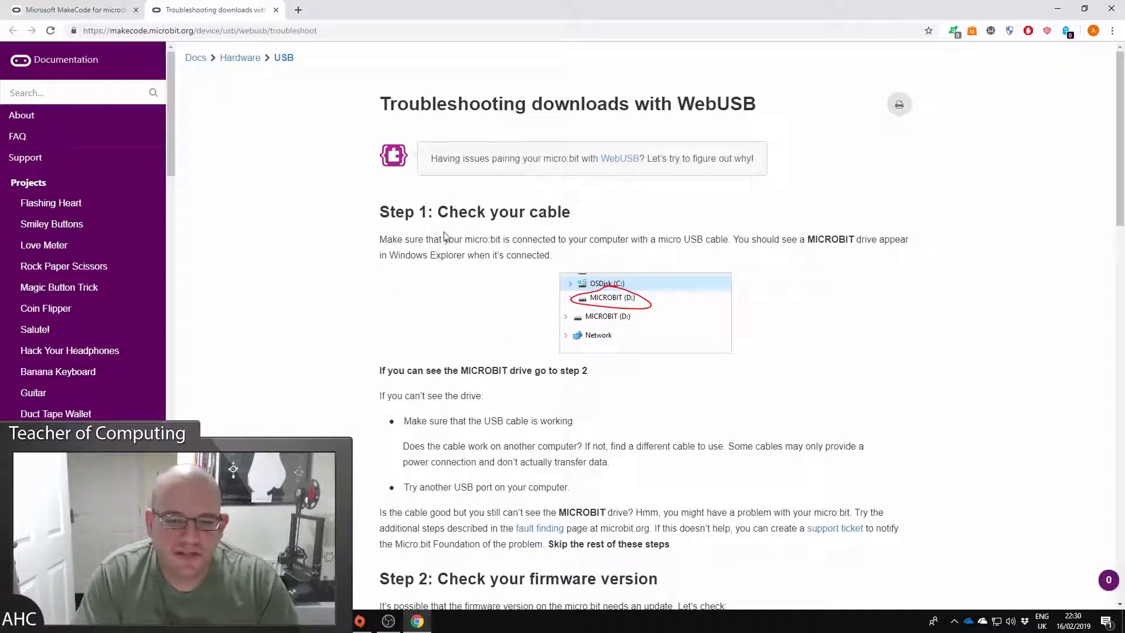
scroll("down", 3)
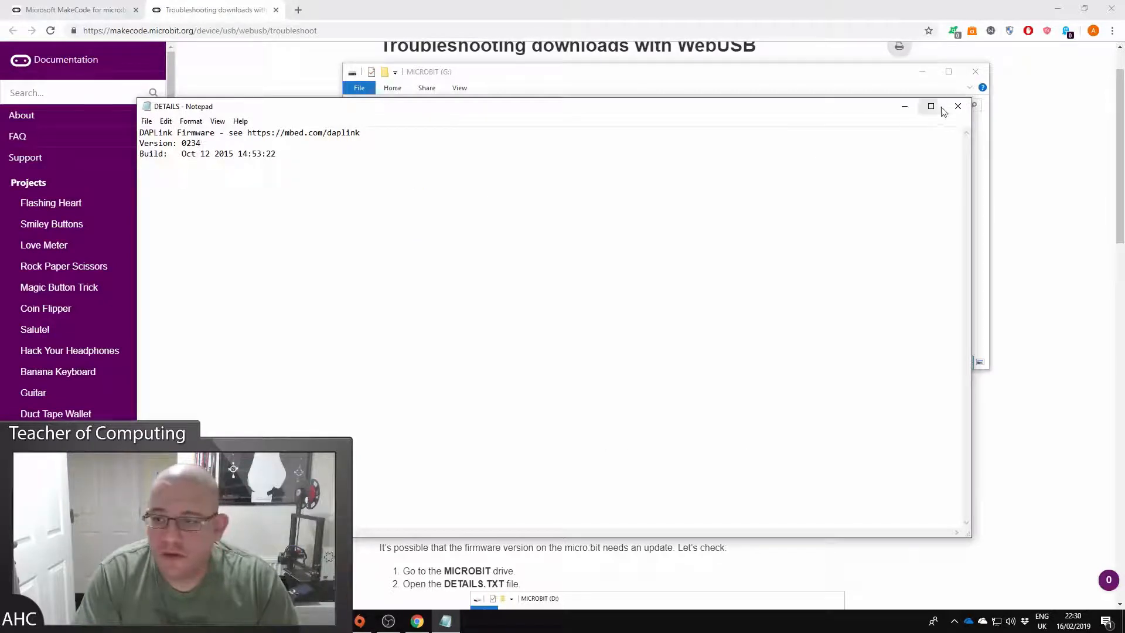
left_click(957, 107)
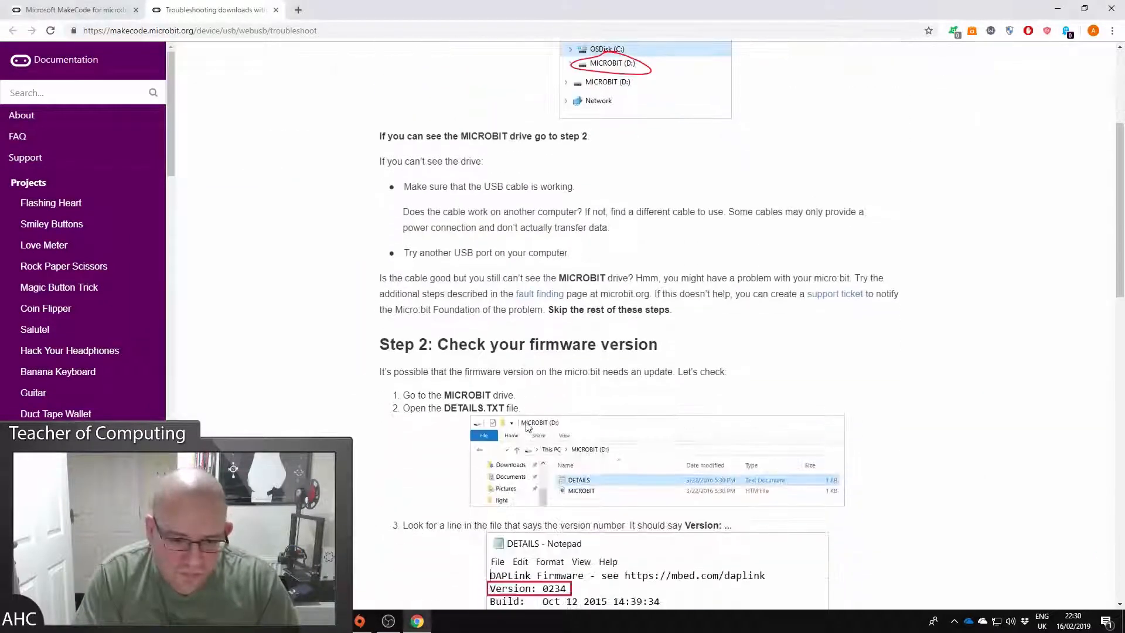
scroll("down", 3)
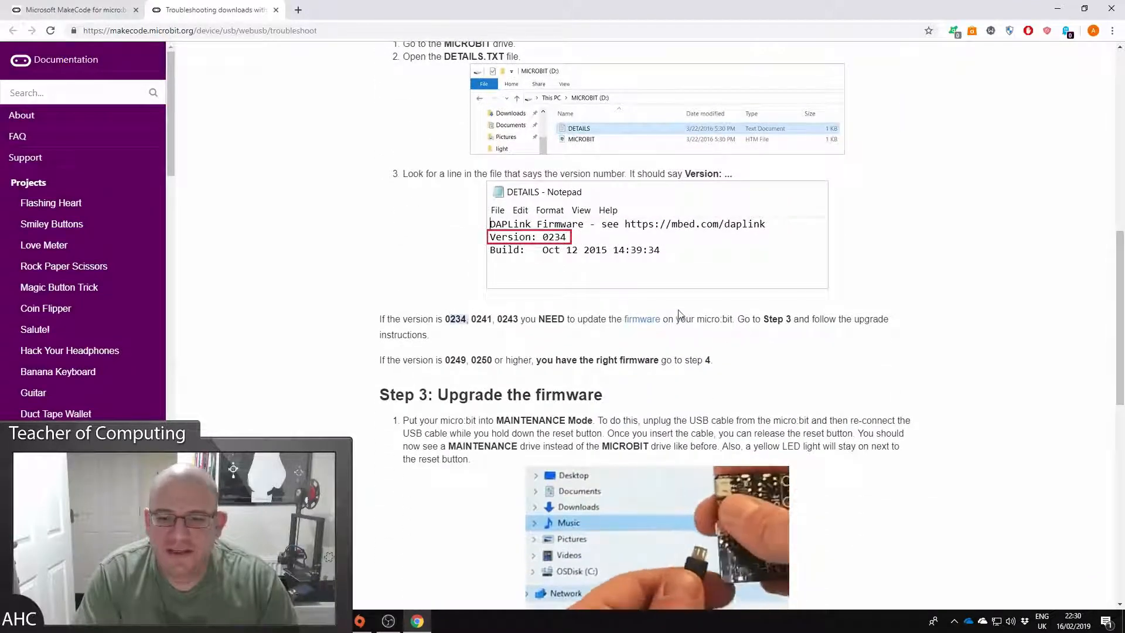
mouse_move(512, 350)
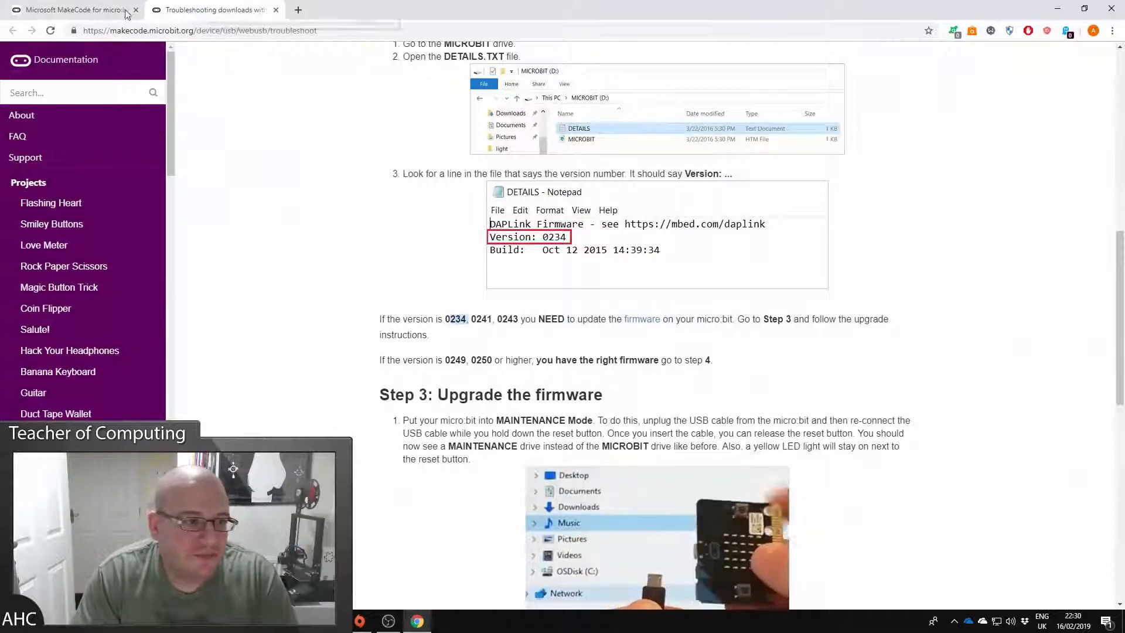
- Return to the MakeCode page and browse into the MAINTENANCE (G:) drive in File Explorer
left_click(71, 10)
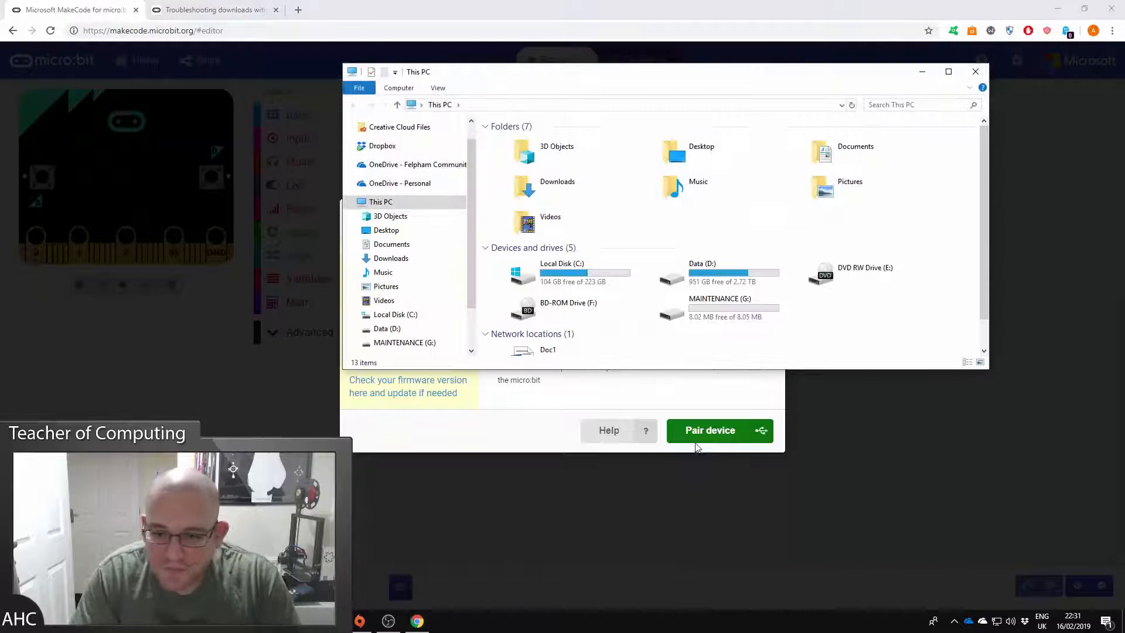
mouse_move(692, 321)
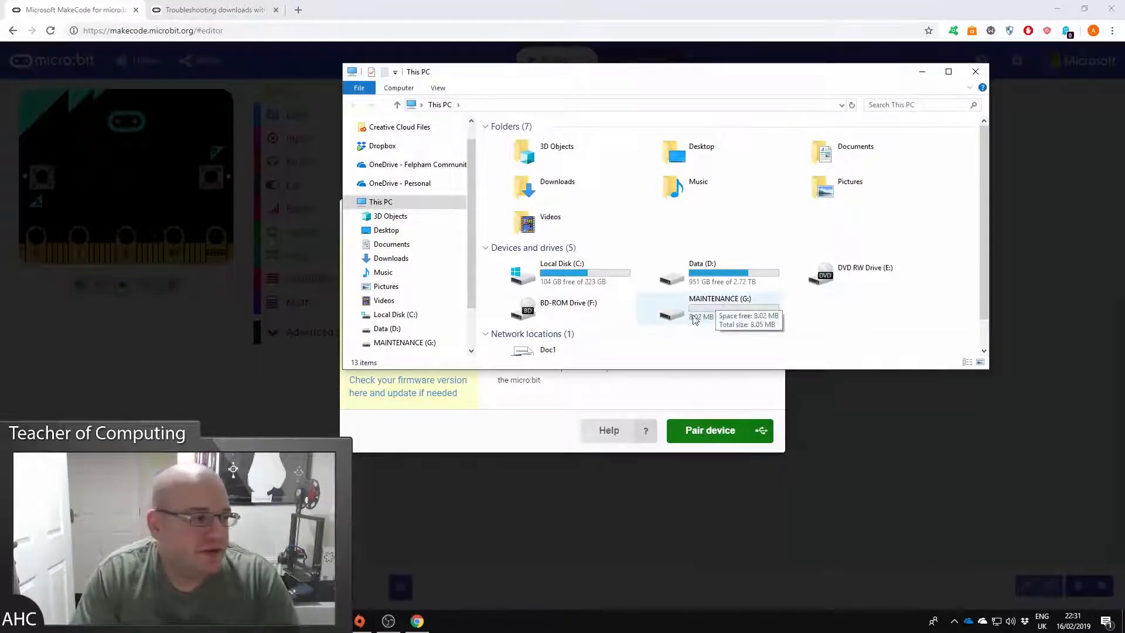
left_click(717, 305)
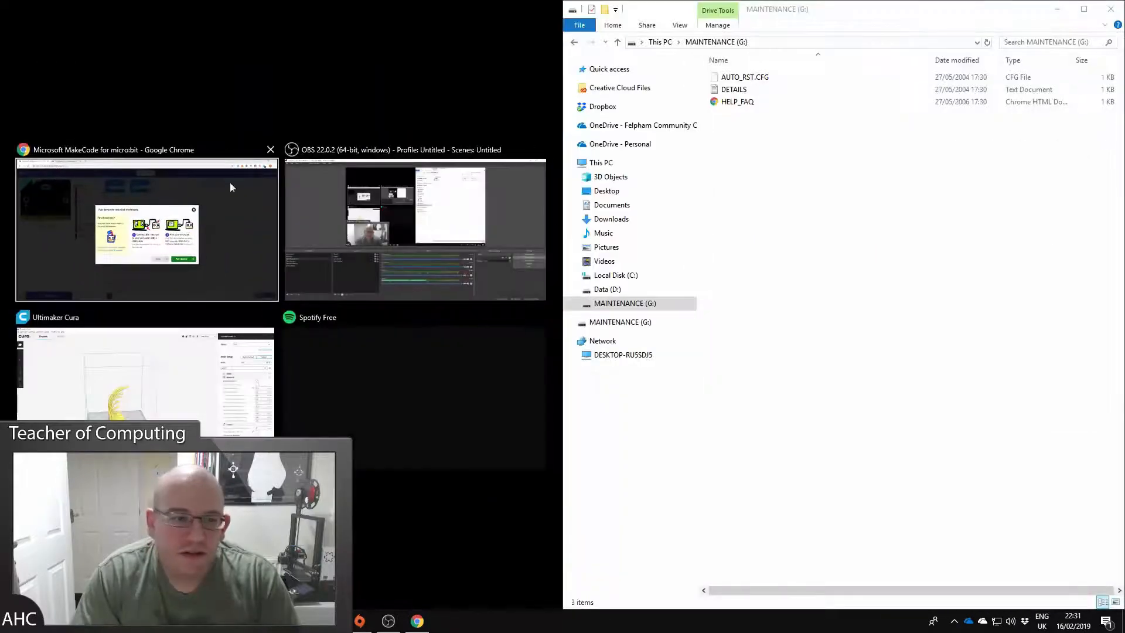
- Dock Chrome beside the drive folder and review the USB troubleshooting steps
left_click(146, 229)
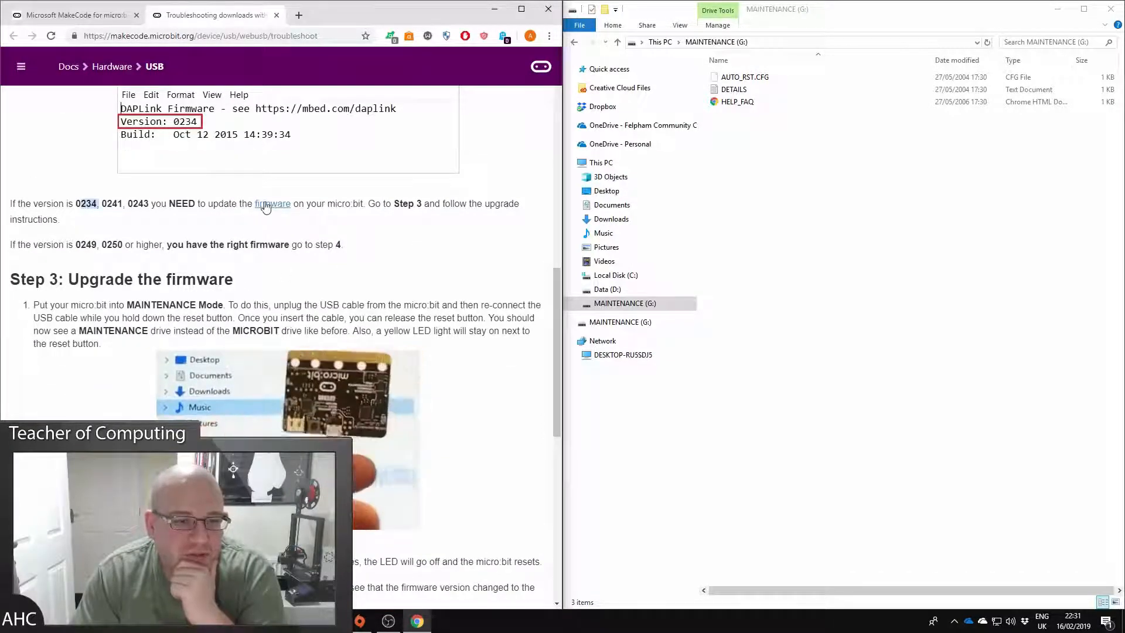
mouse_move(275, 209)
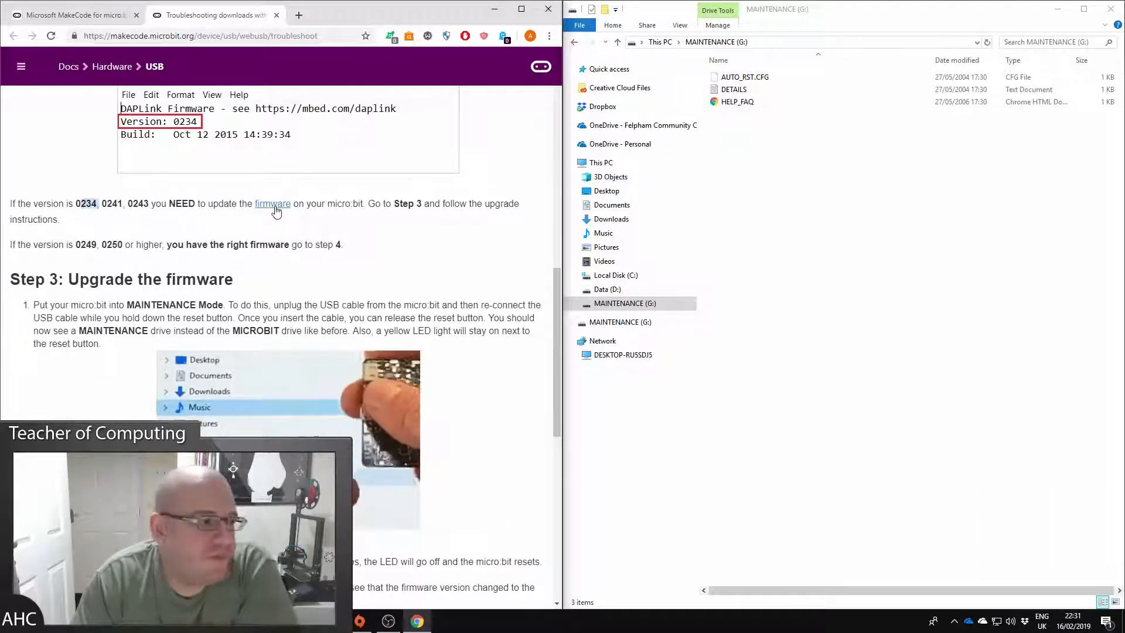
scroll("down", 3)
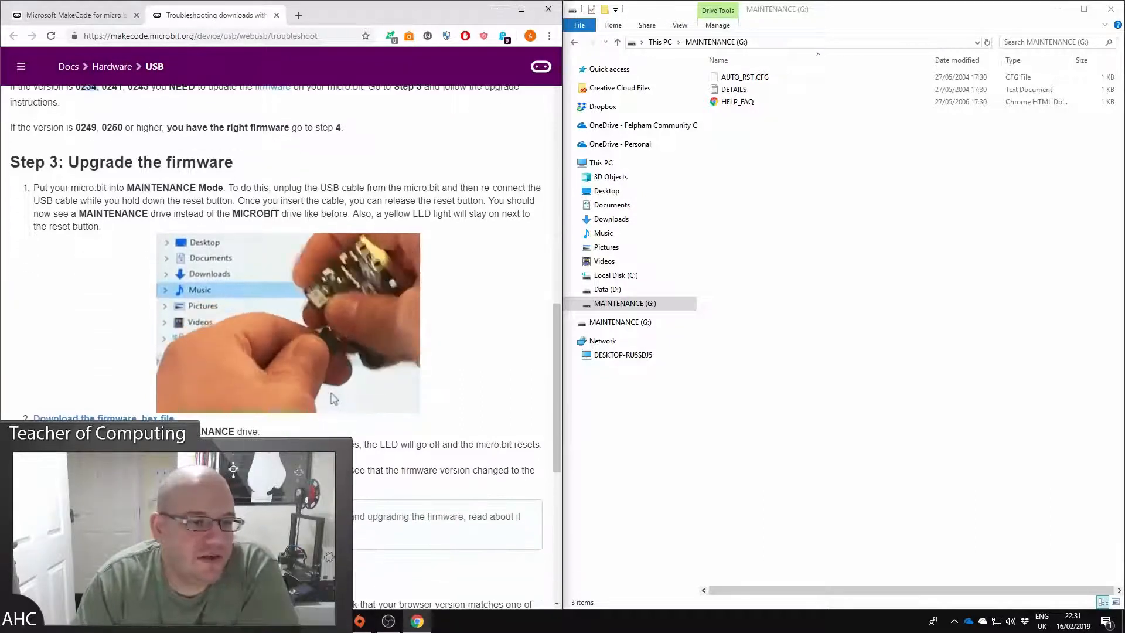
scroll("down", 3)
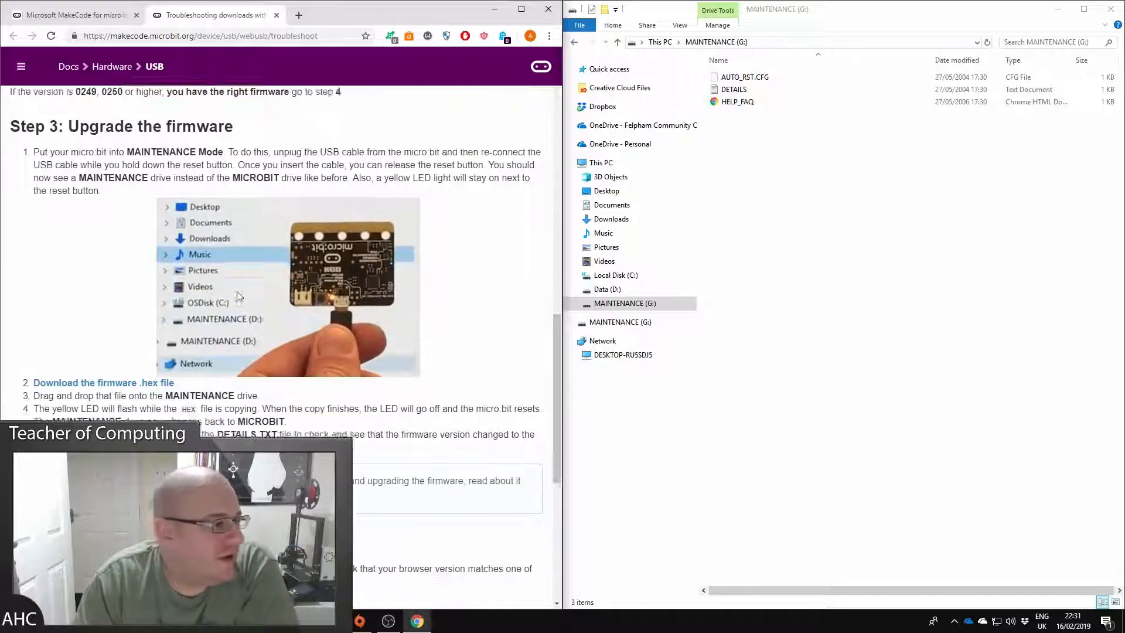
scroll("down", 3)
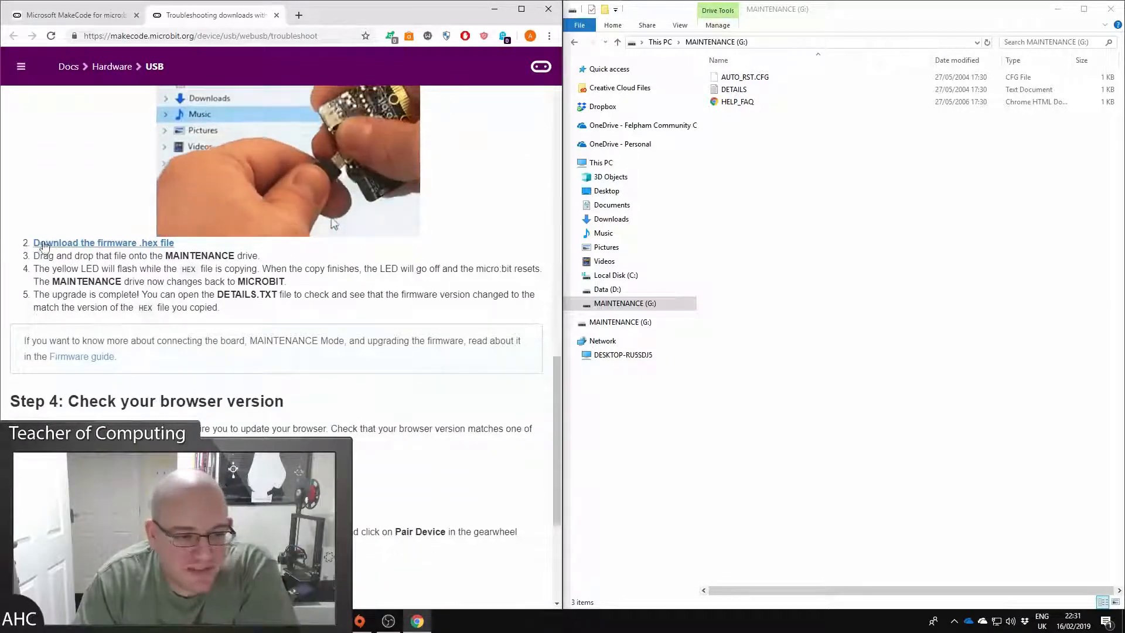
scroll("up", 3)
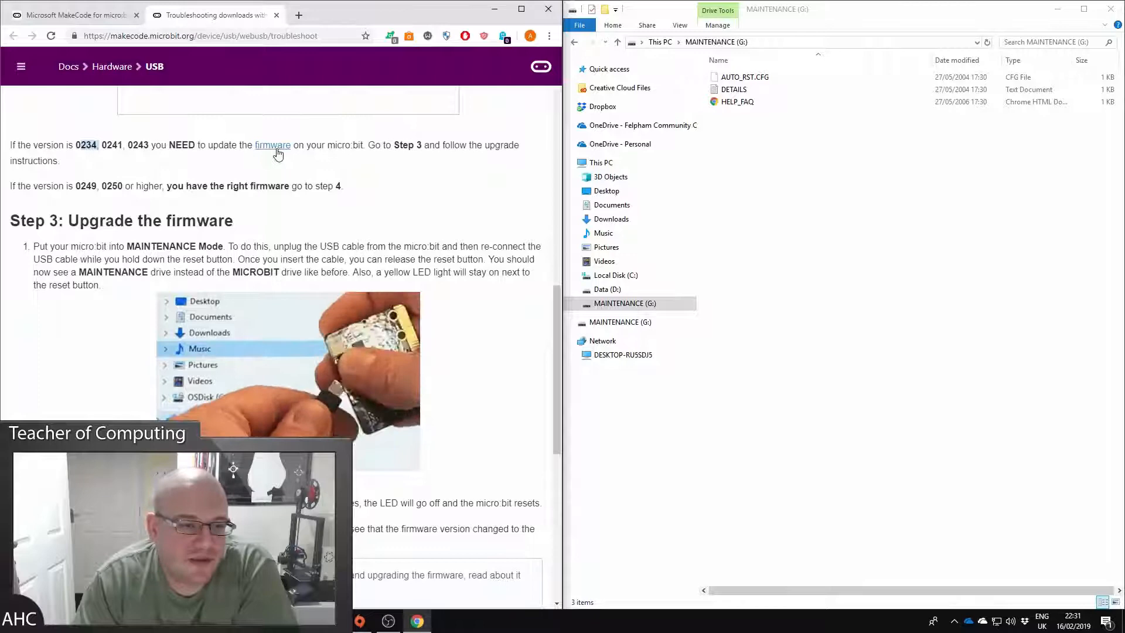
- Visit the MakeCode firmware page, go back, and reach the microbit.org firmware update guide
left_click(273, 145)
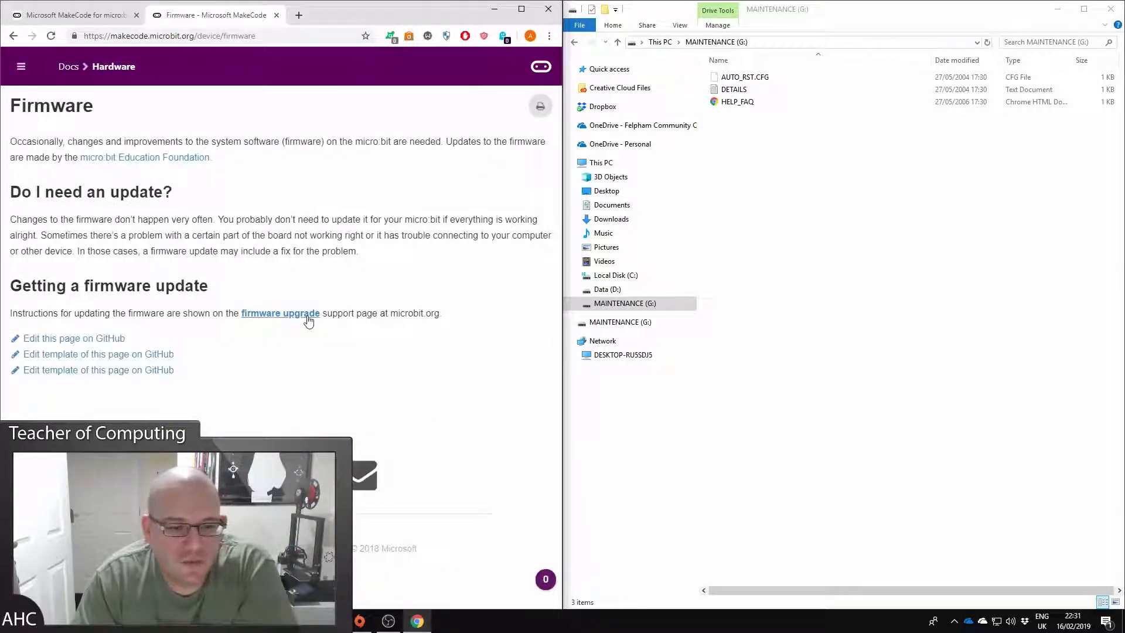
left_click(280, 313)
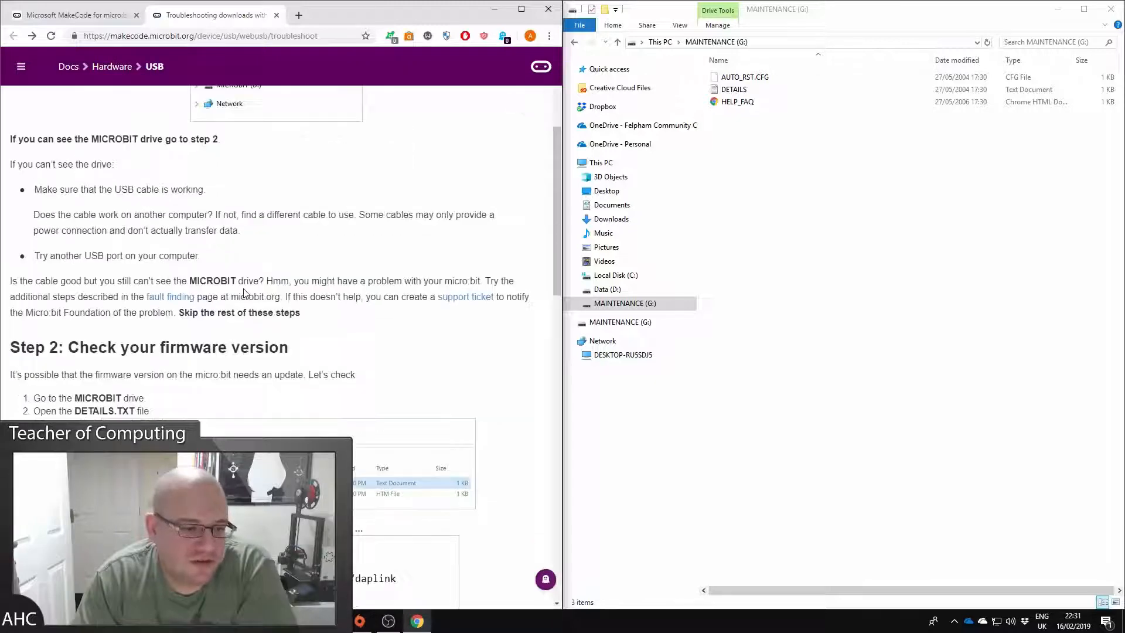
scroll("down", 3)
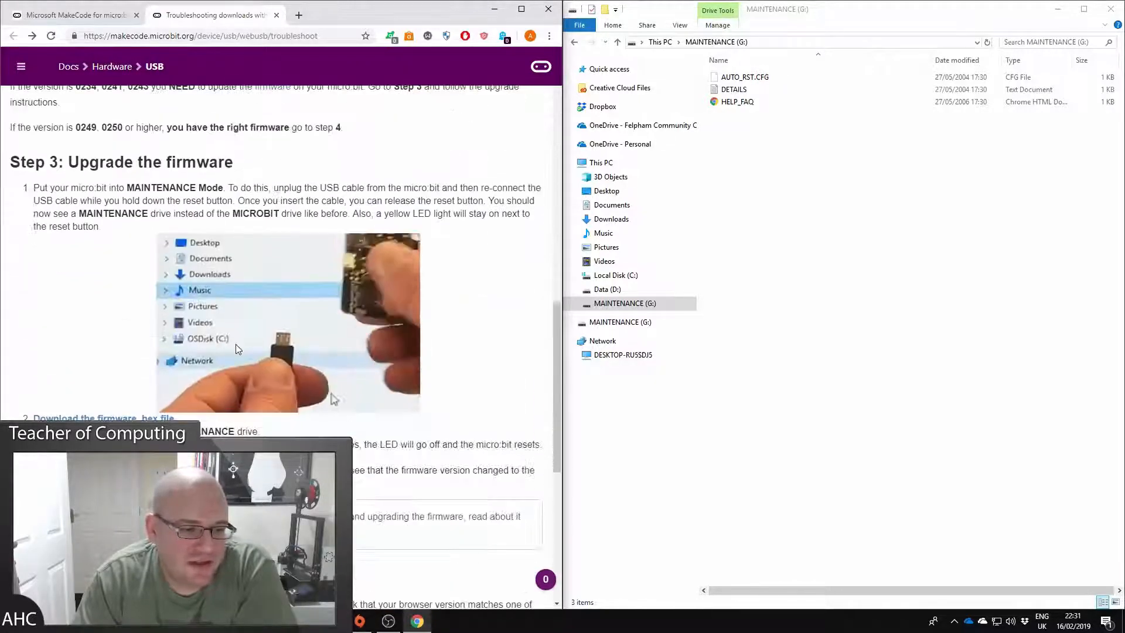
left_click(348, 14)
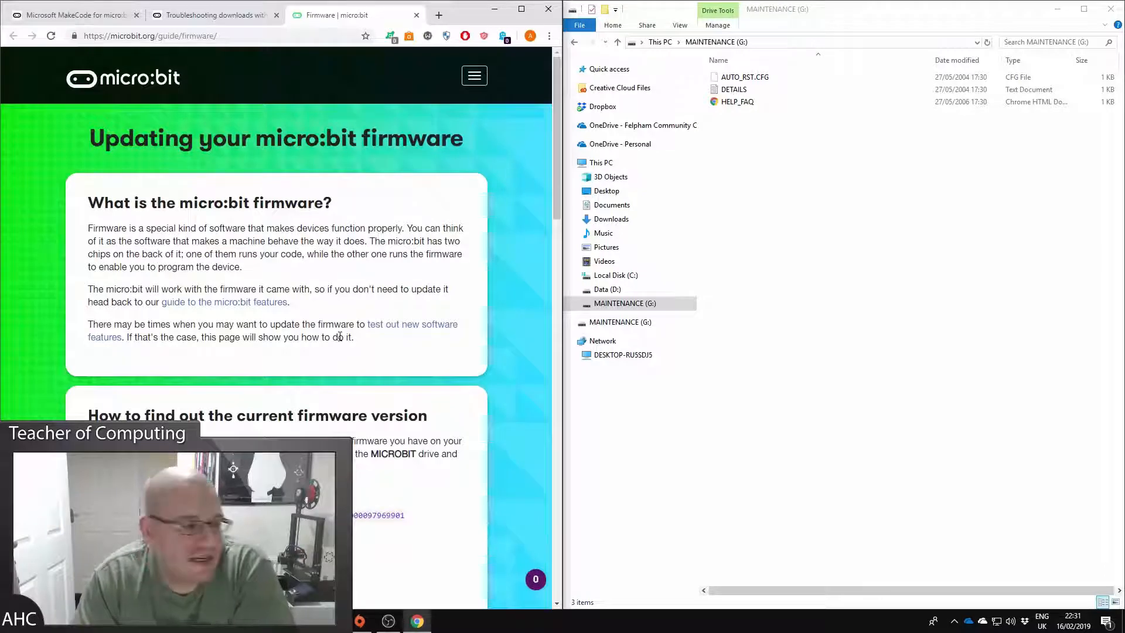
- Download the latest micro:bit firmware .hex onto the MAINTENANCE (G:) drive
scroll("down", 3)
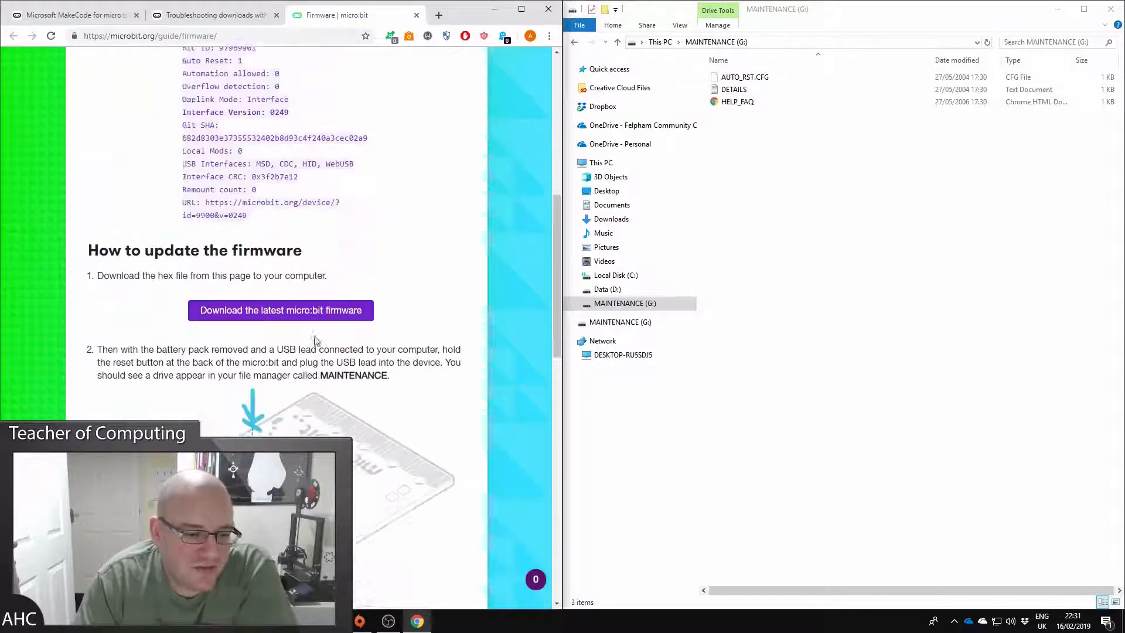
scroll("down", 3)
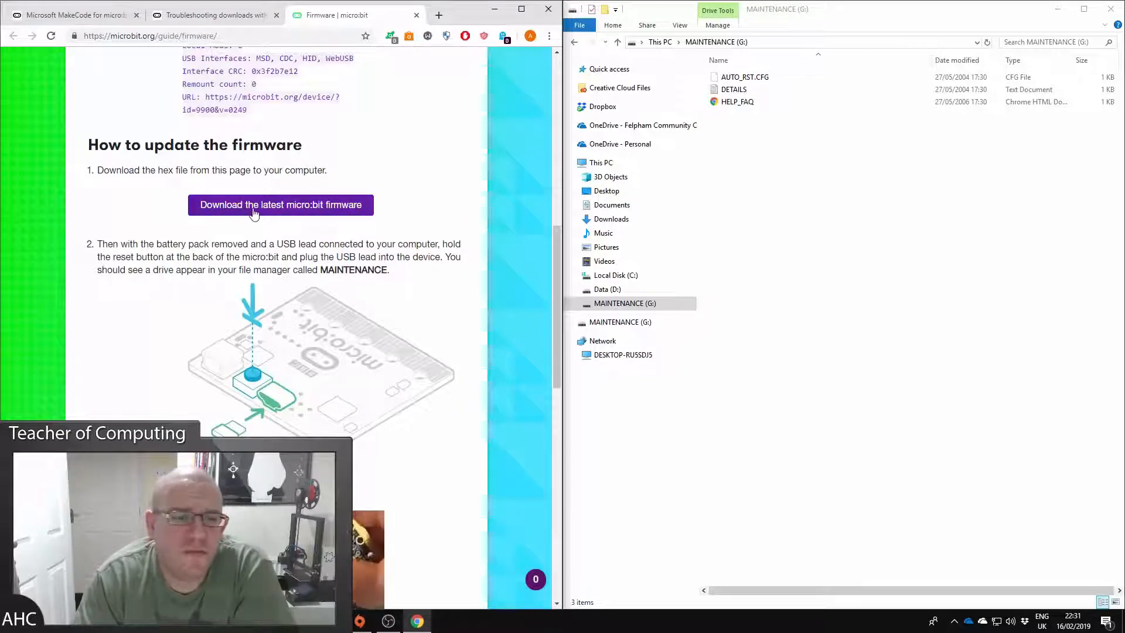
mouse_move(328, 209)
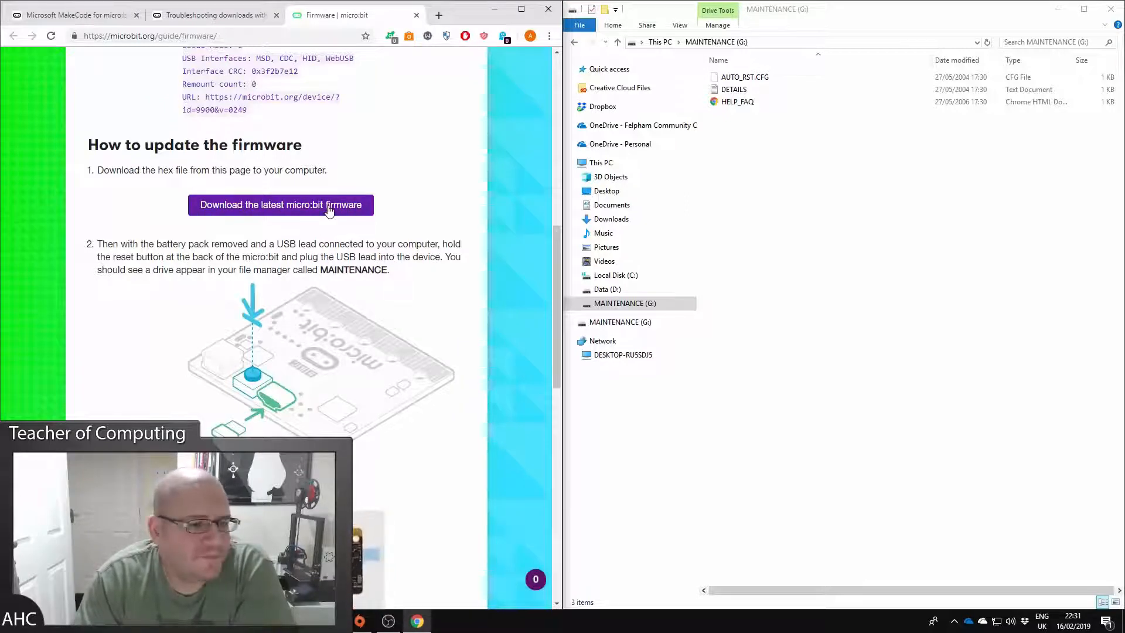
left_click(280, 204)
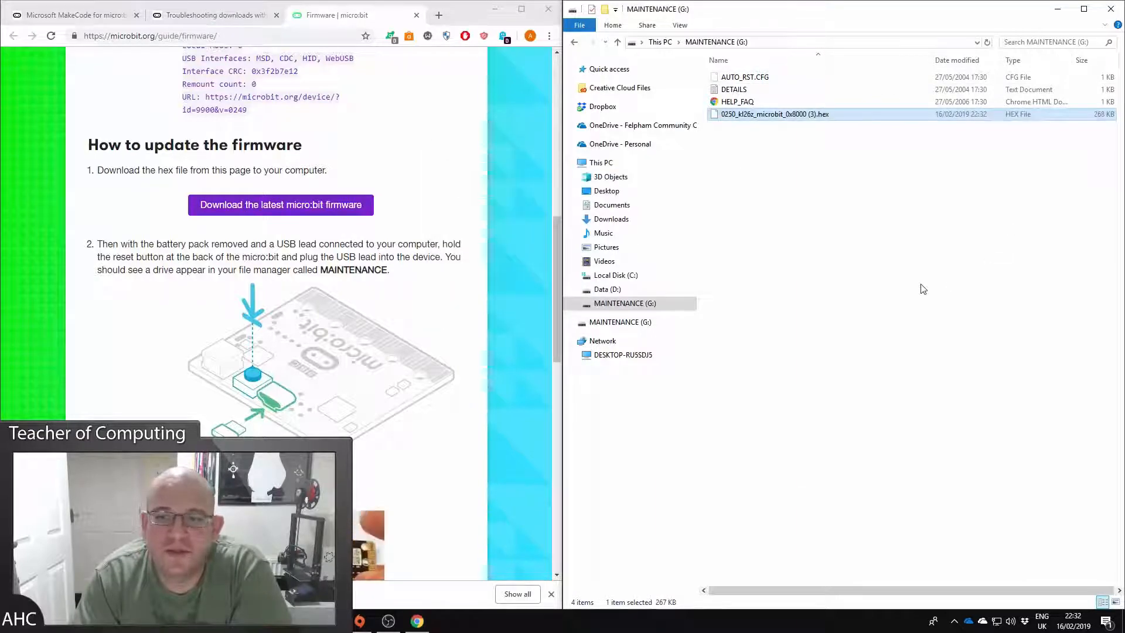
left_click(599, 162)
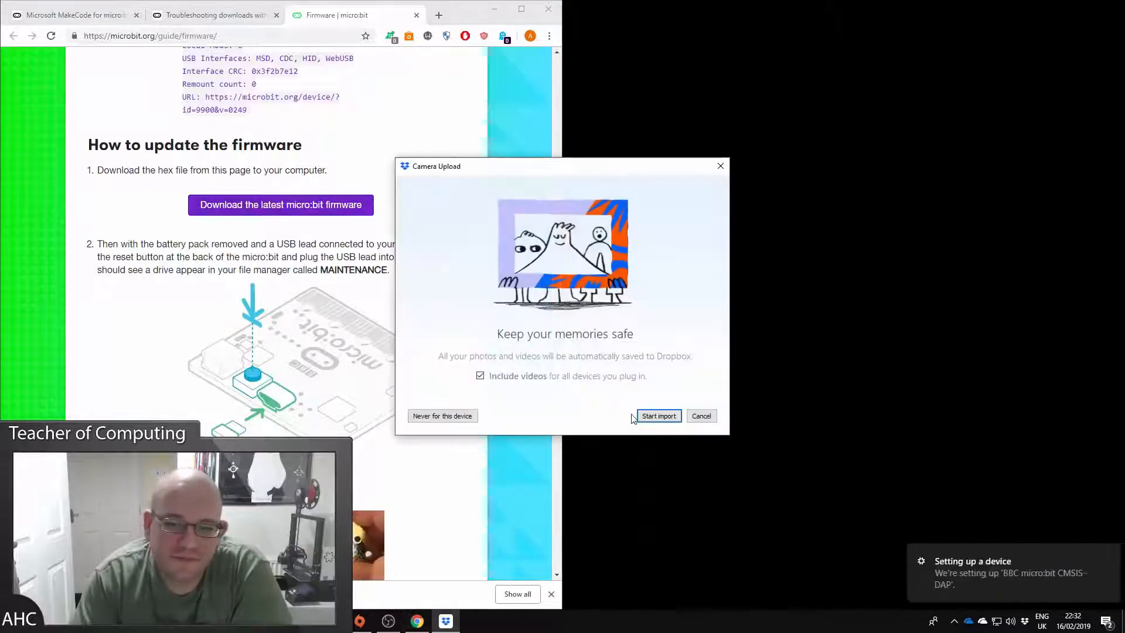
- Dismiss the Dropbox camera import prompt and maximize Chrome
left_click(700, 415)
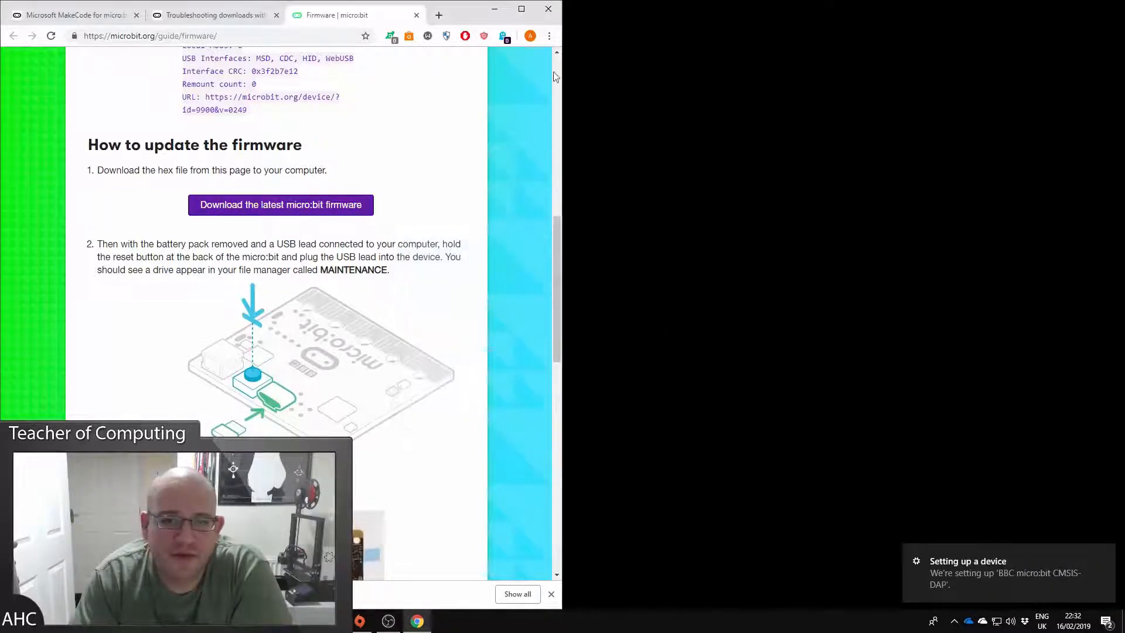
left_click(520, 8)
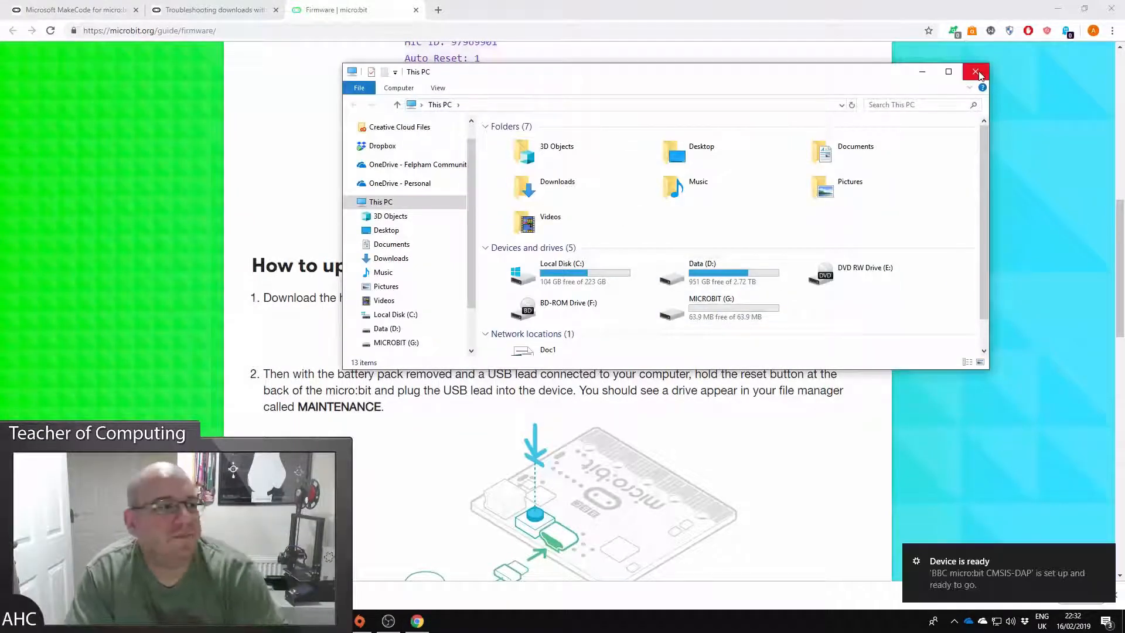
- Close the This PC window and pair the micro:bit with MakeCode via Pair device
left_click(976, 72)
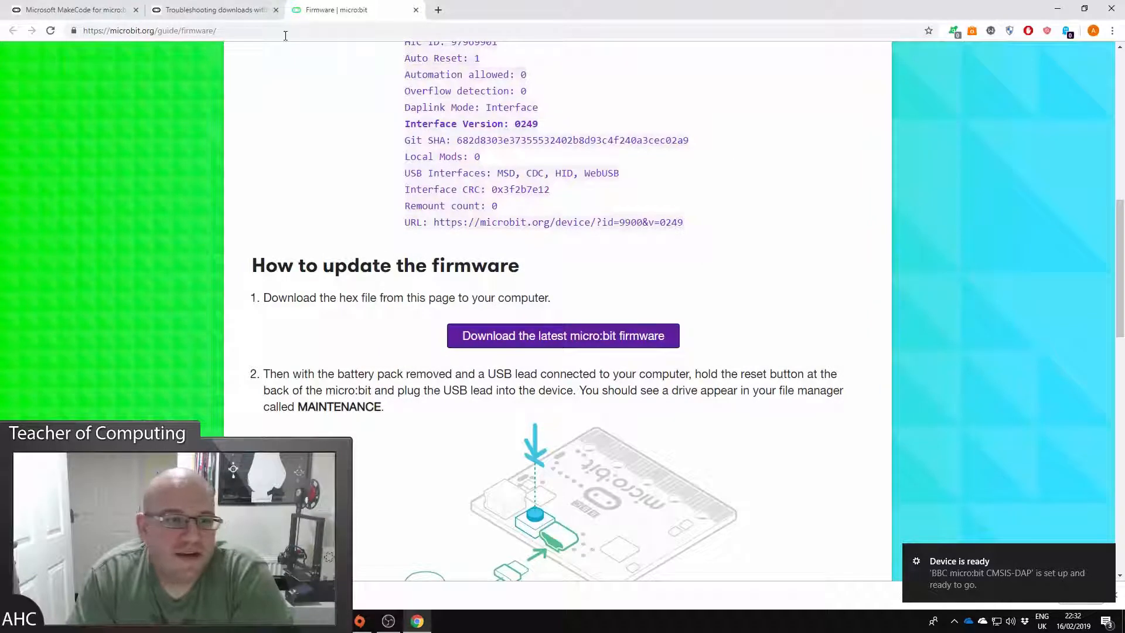
left_click(71, 9)
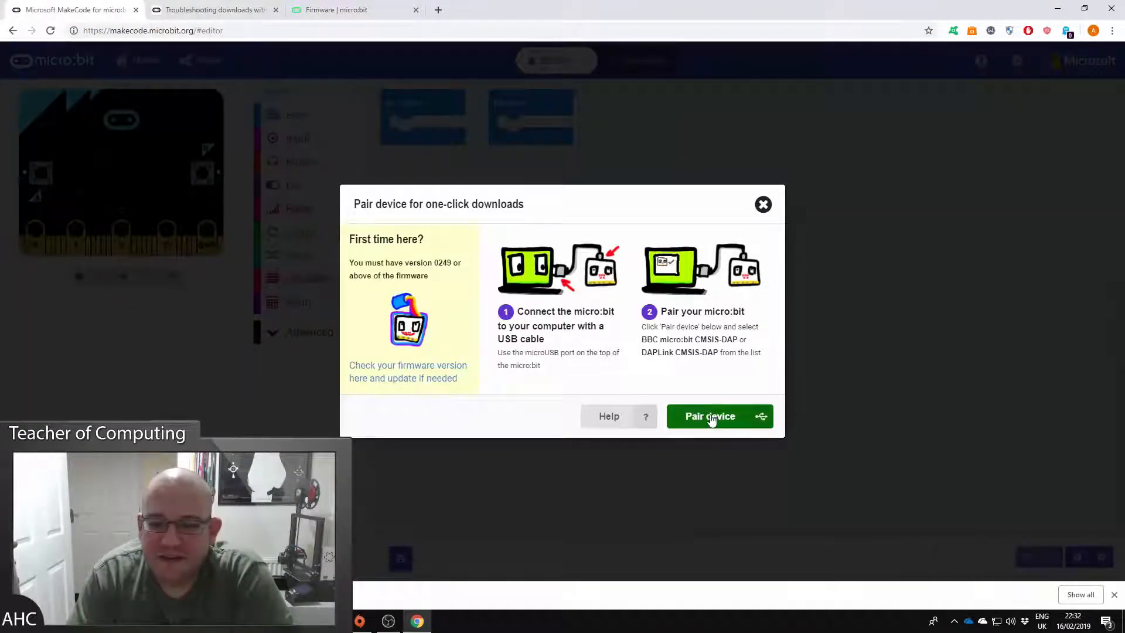
left_click(710, 416)
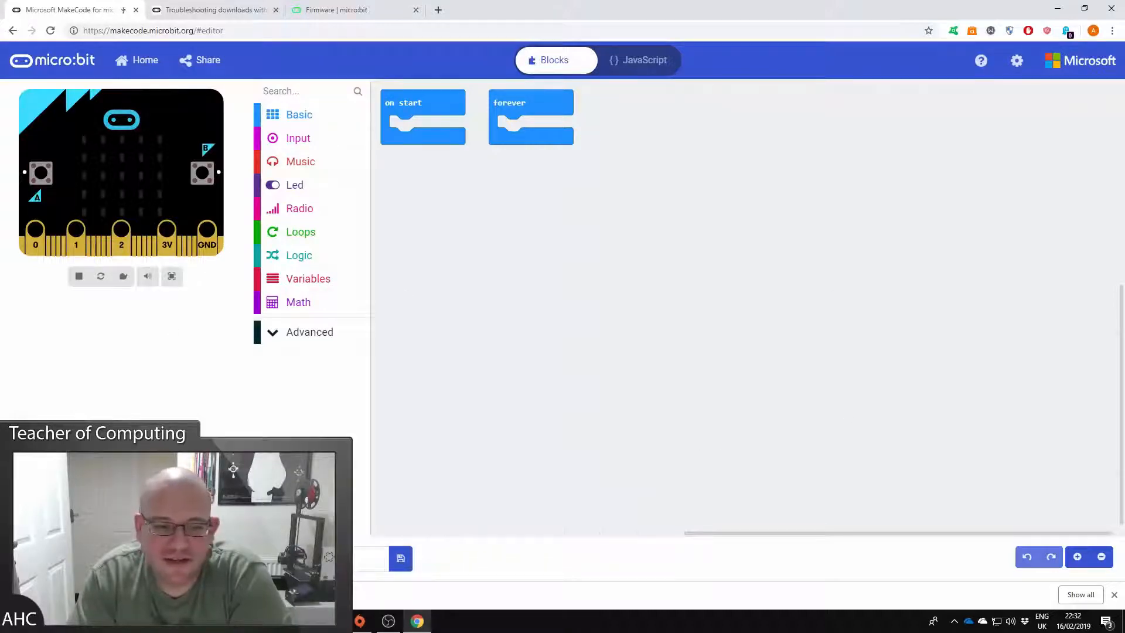
mouse_move(384, 260)
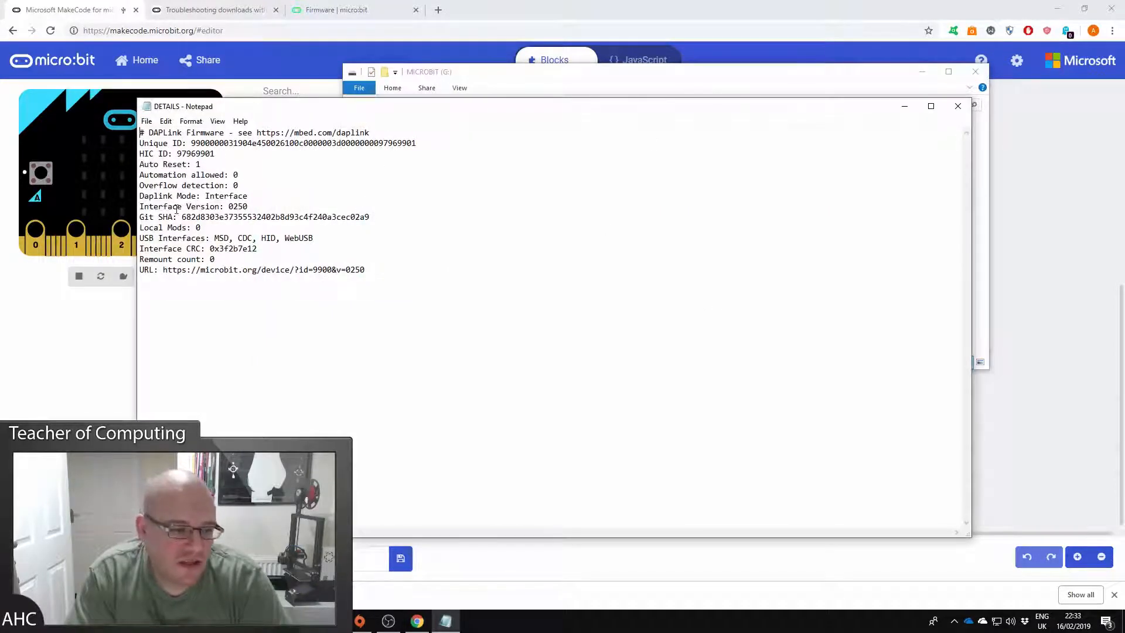
- Confirm Interface Version 0250 in the MICROBIT drive's DETAILS.TXT, then close Notepad and Explorer
double_click(237, 207)
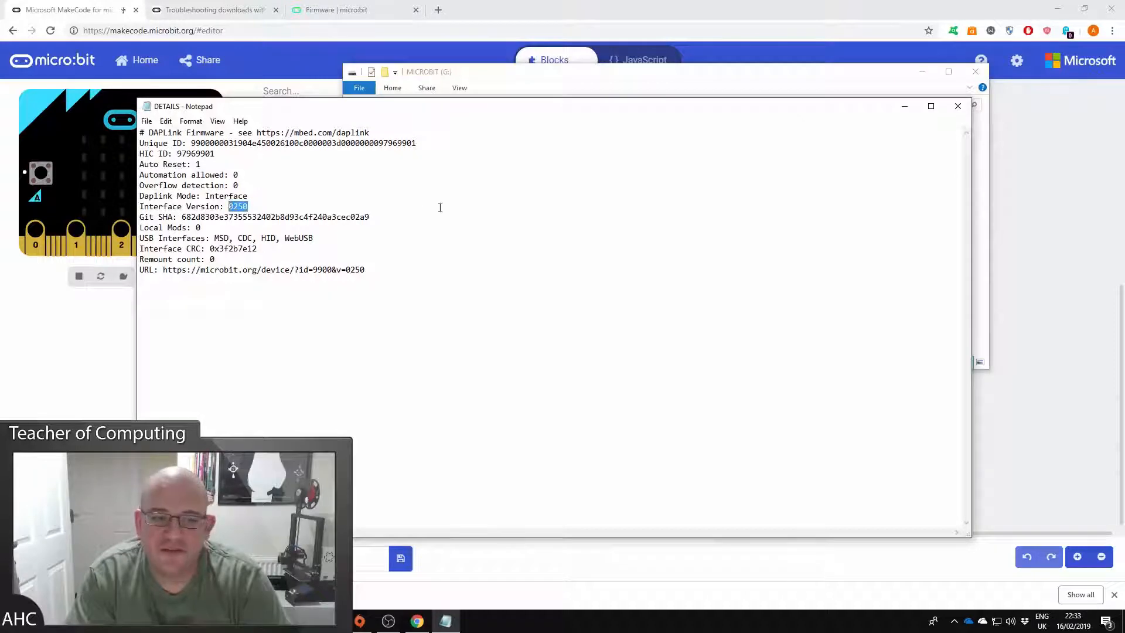
mouse_move(636, 257)
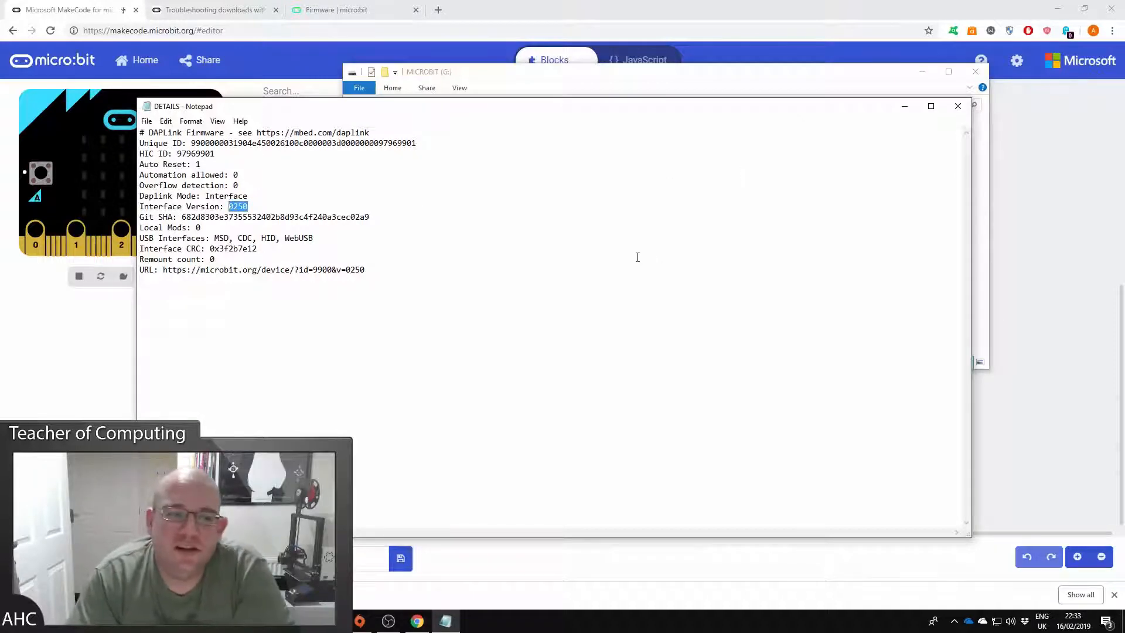
left_click(957, 106)
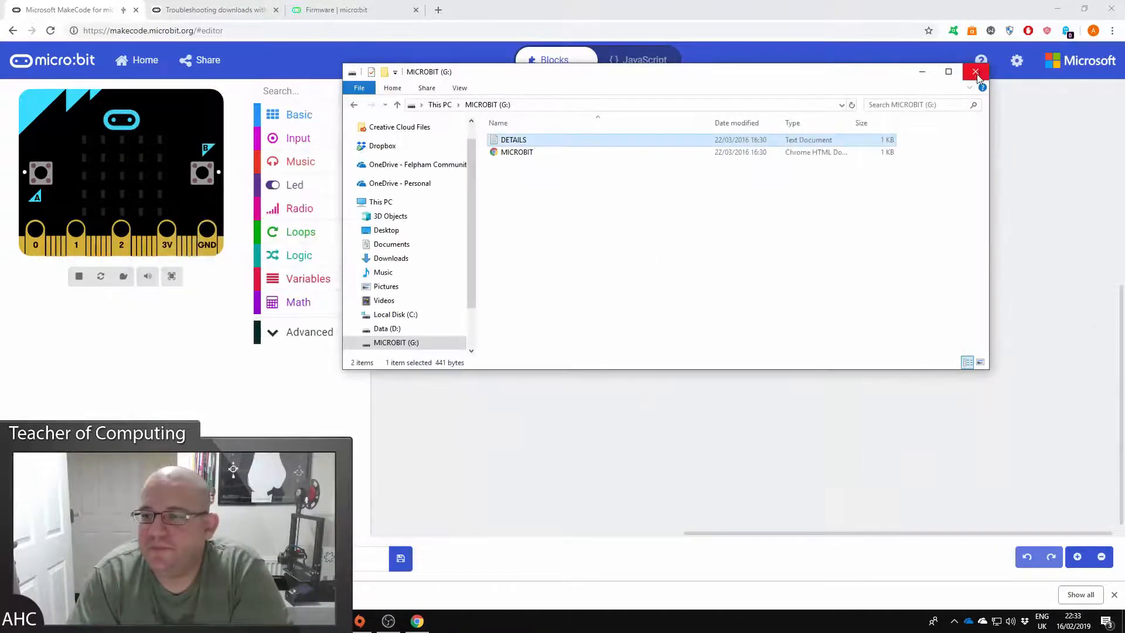
left_click(976, 71)
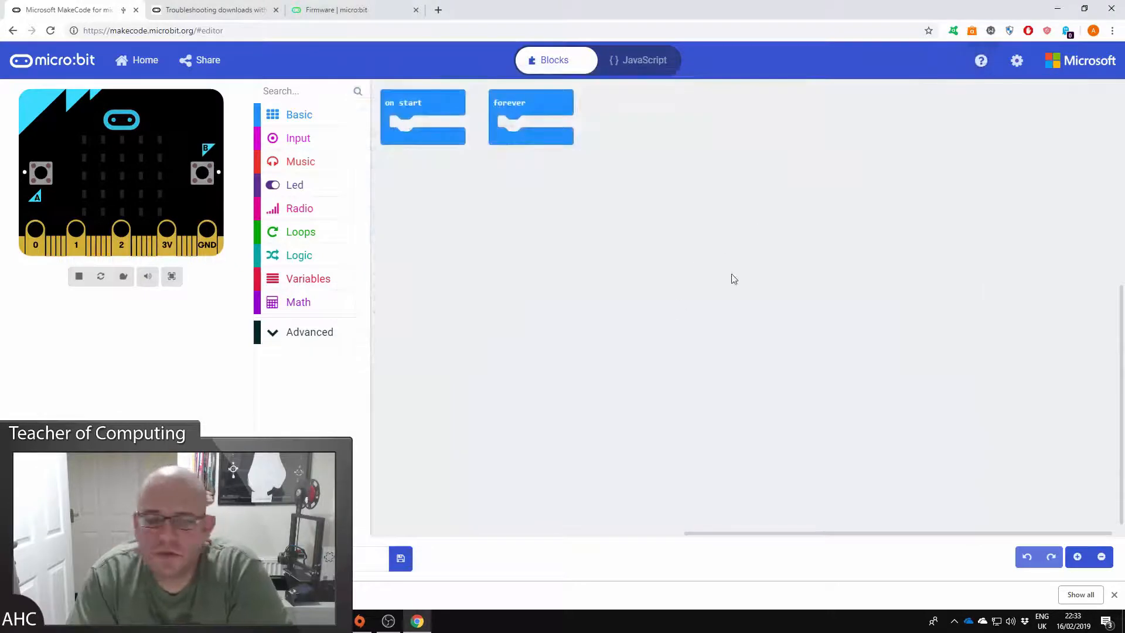
mouse_move(683, 298)
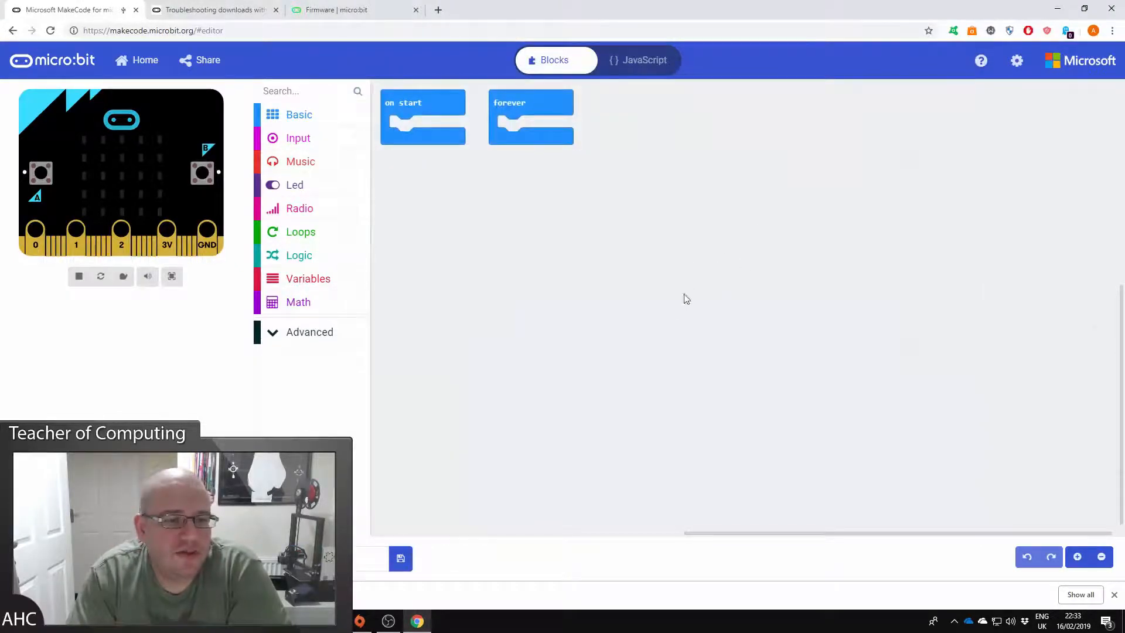